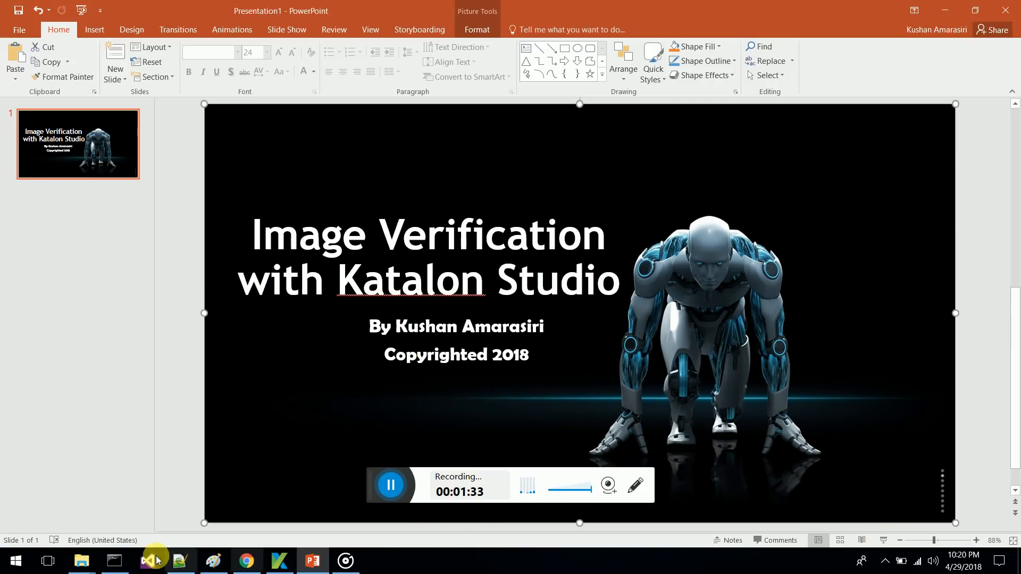
Step: Browse drive C in File Explorer, view kushan.jpg, and open the selenium folder
click(81, 560)
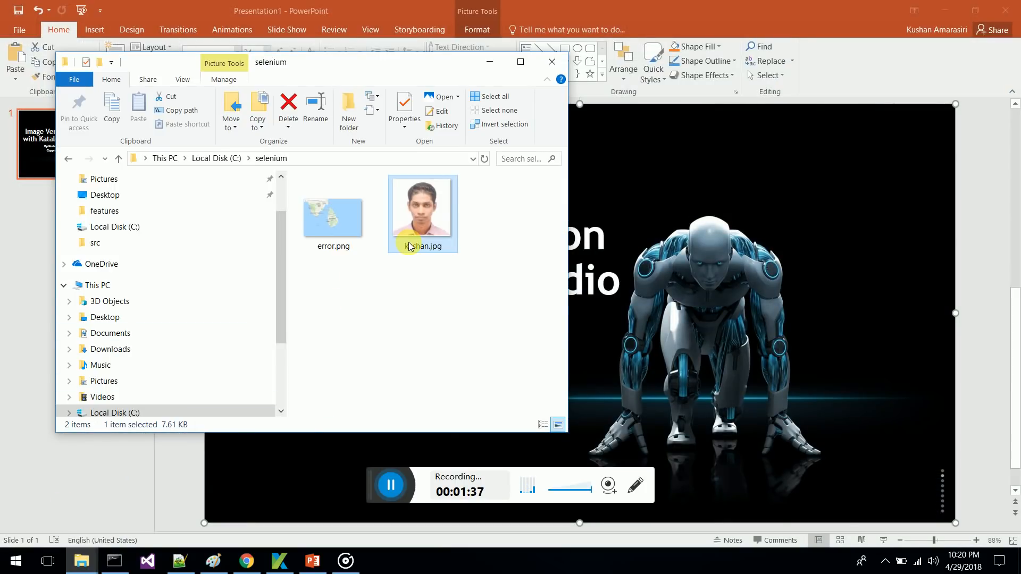
mouse_move(402, 222)
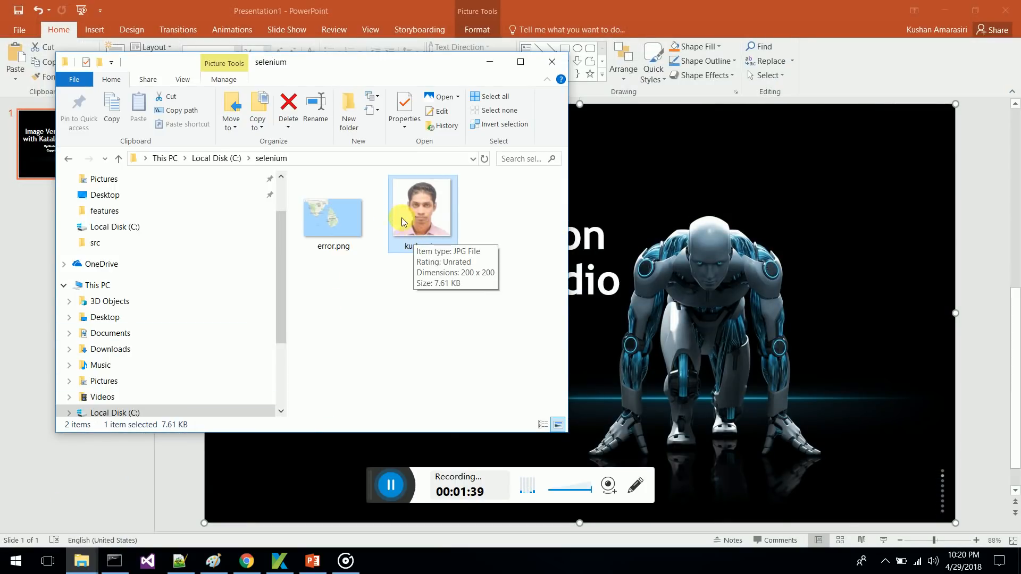
click(332, 218)
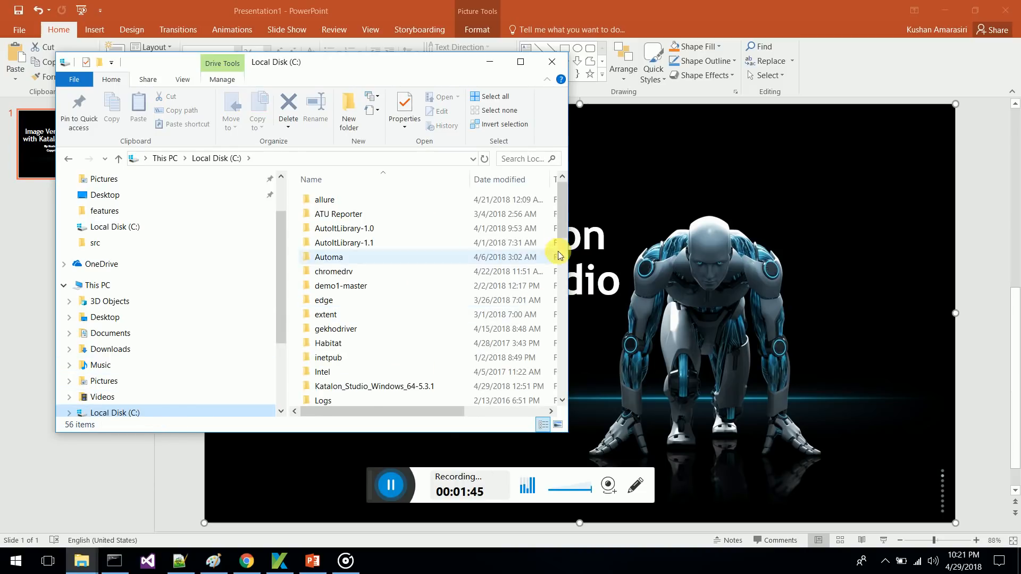
scroll(down, 3)
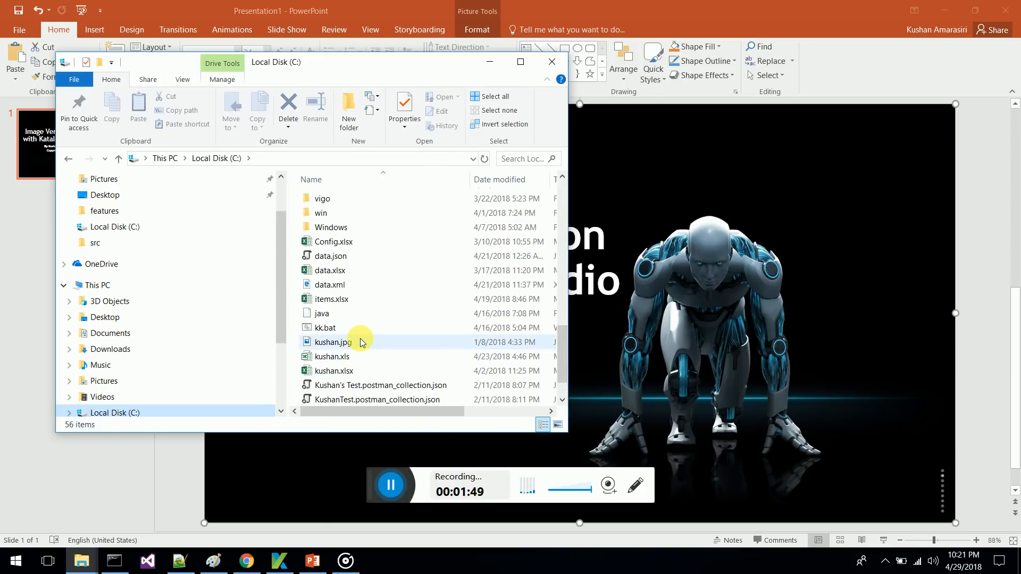
double_click(333, 342)
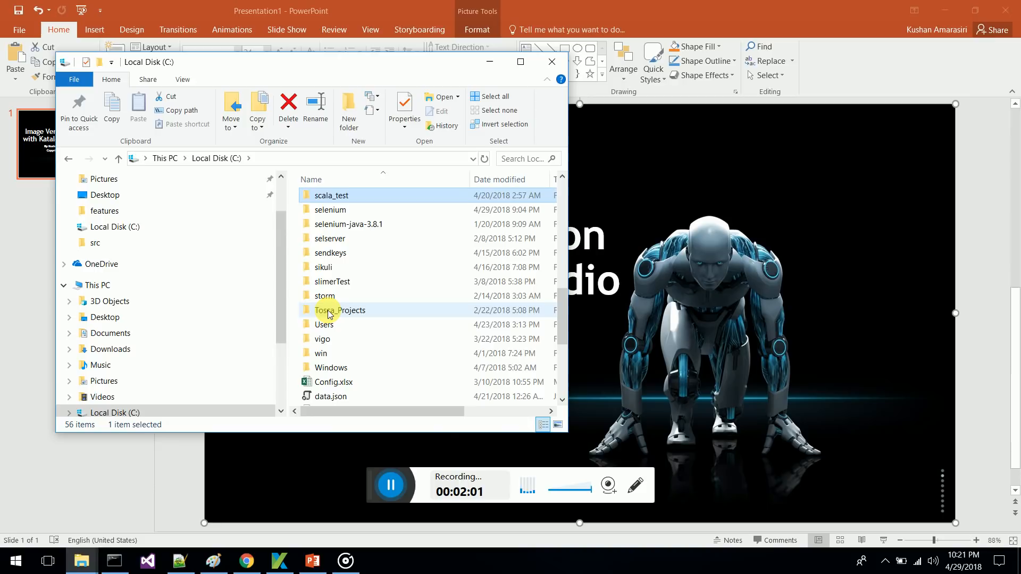
double_click(330, 209)
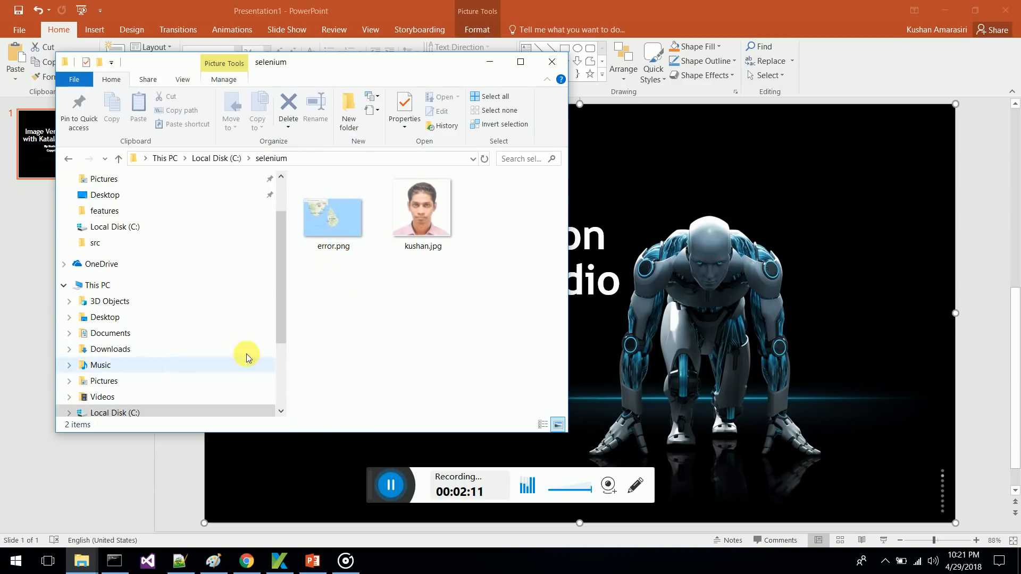
mouse_move(393, 258)
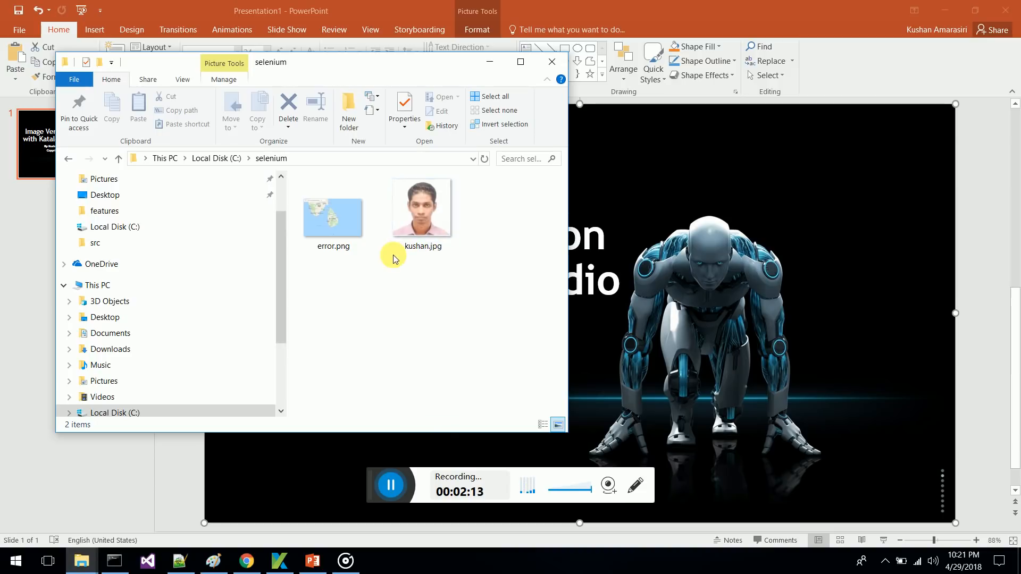
mouse_move(453, 170)
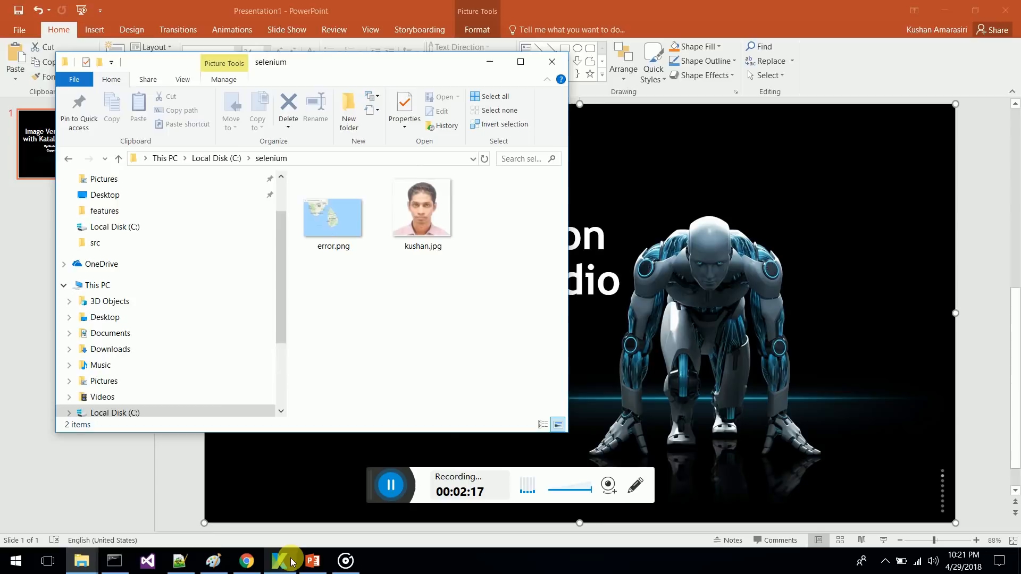
Step: Review testcase1's PixelGrabber import and the two image file path declarations in Katalon Studio
click(279, 560)
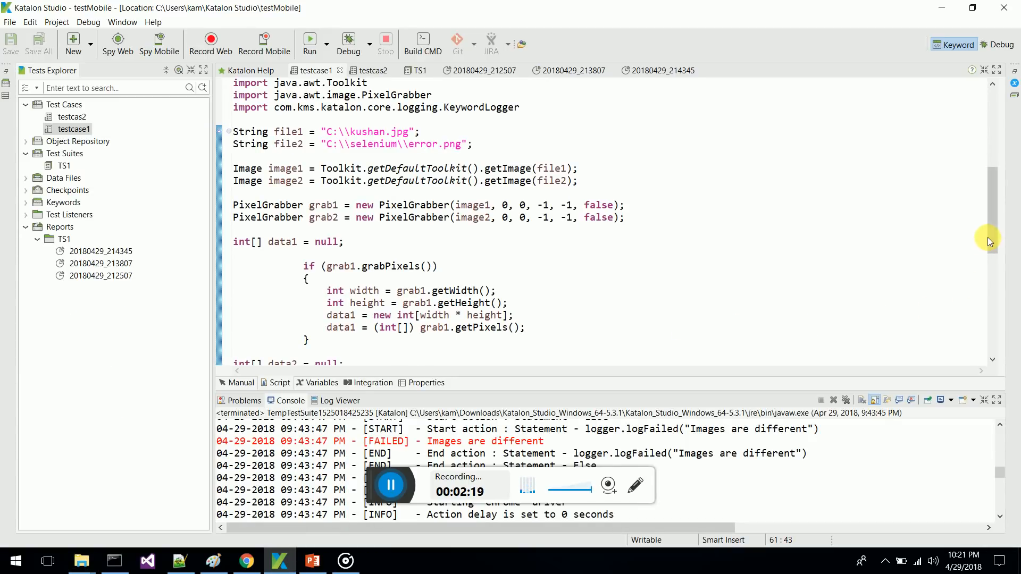
scroll(up, 3)
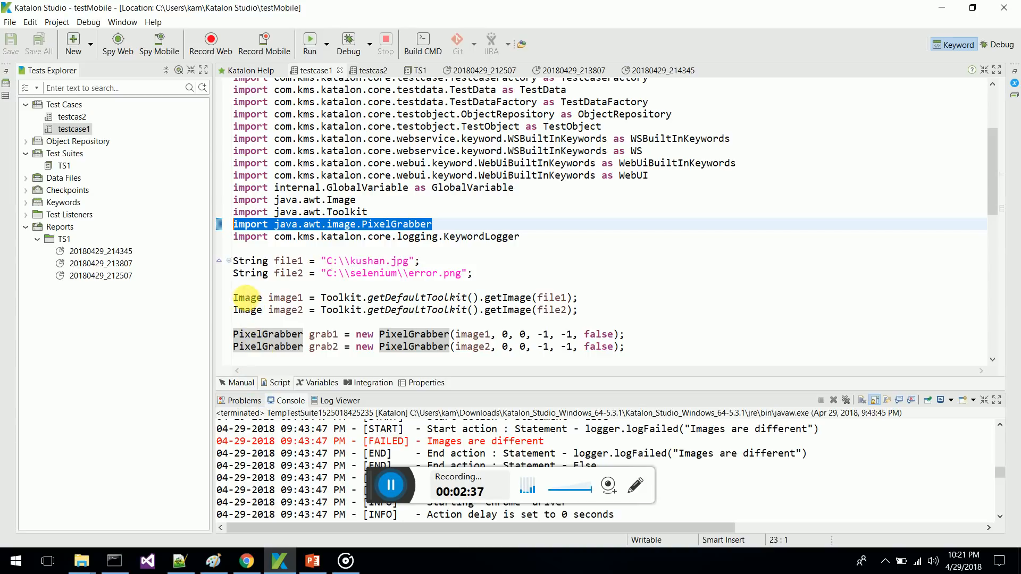
click(235, 260)
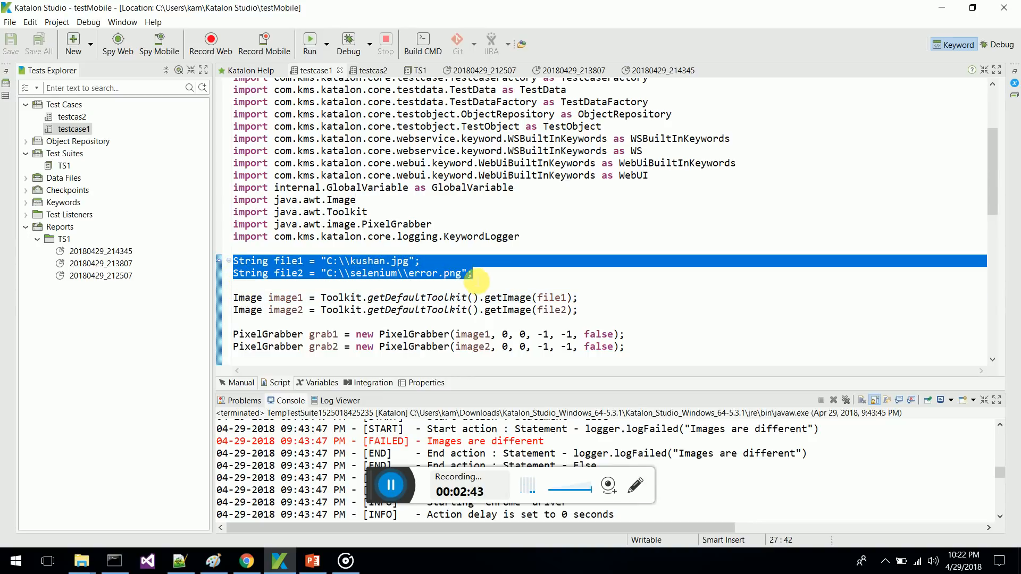
click(430, 273)
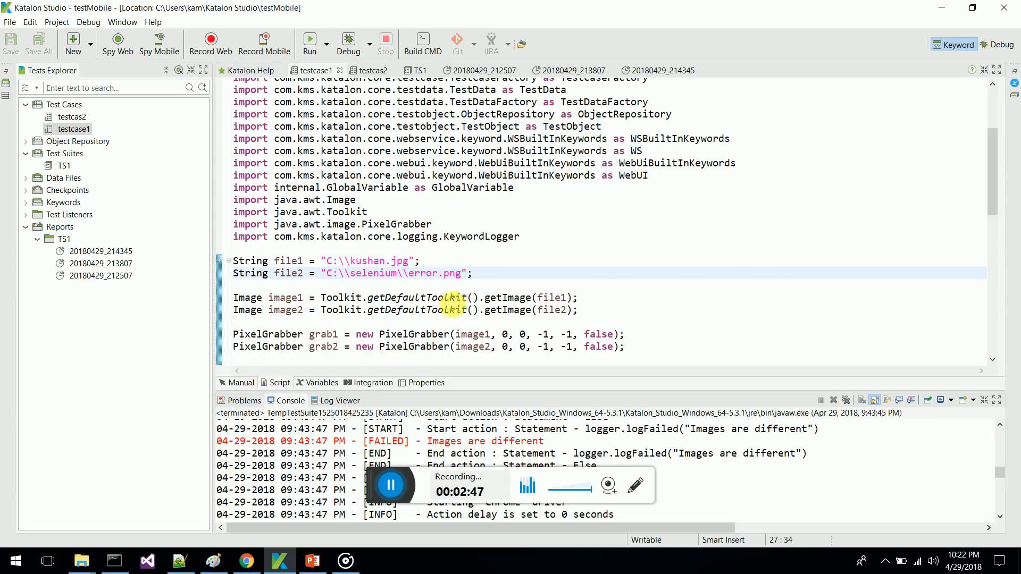
Step: Walk through the kushan.jpg path string and the PixelGrabber comparison code
scroll(down, 3)
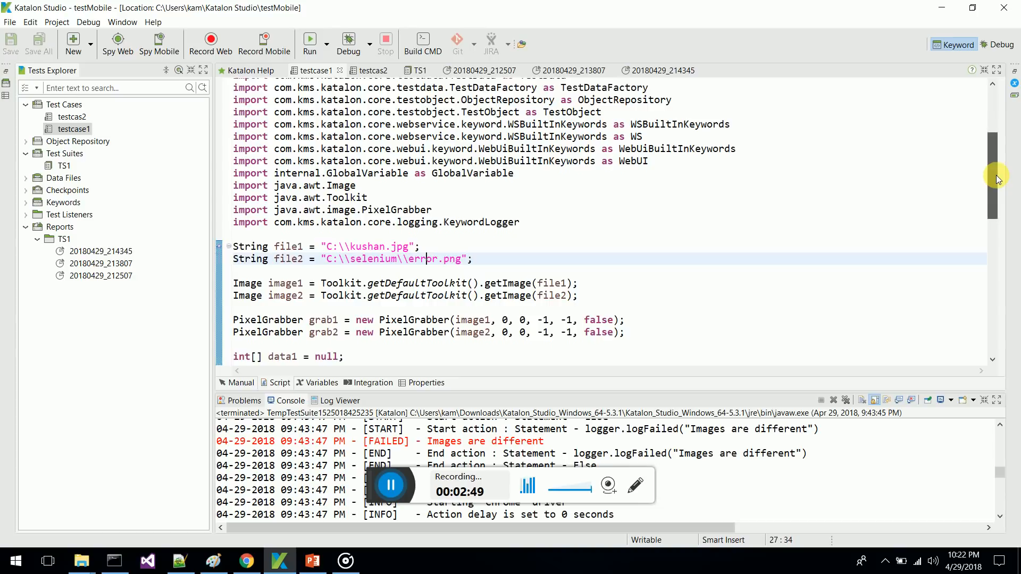
scroll(down, 3)
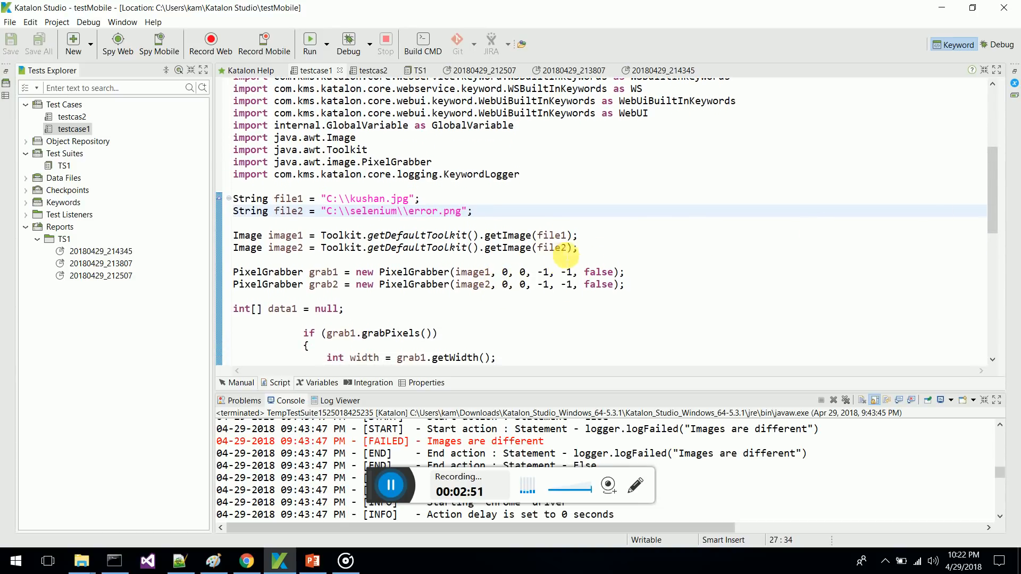
double_click(553, 235)
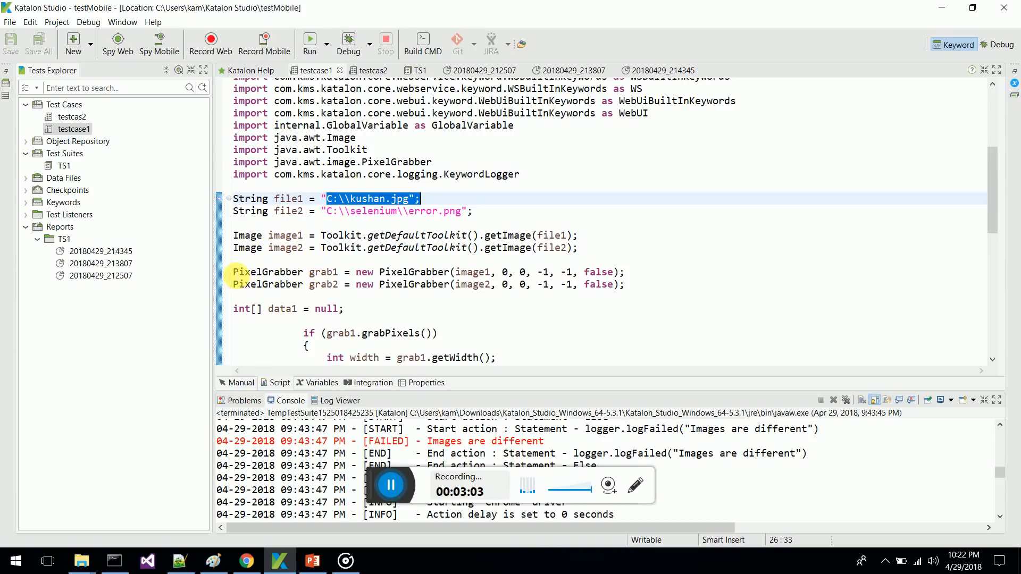
double_click(267, 285)
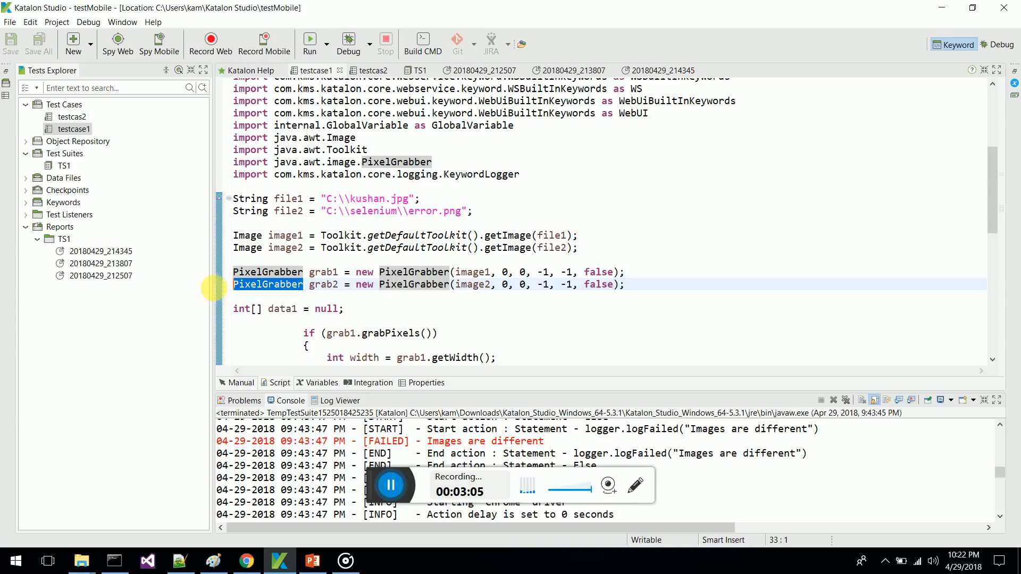
mouse_move(992, 192)
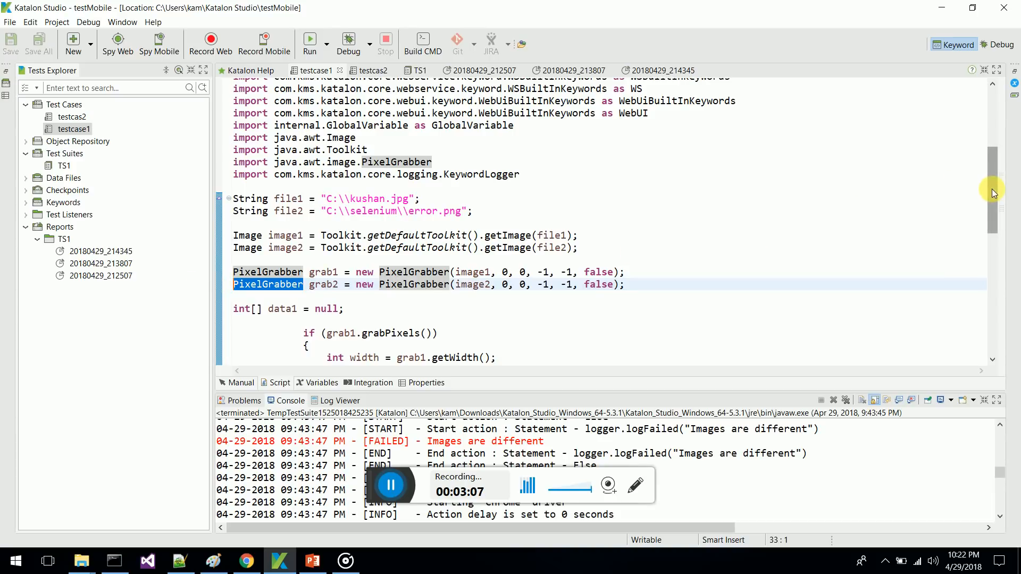
scroll(down, 3)
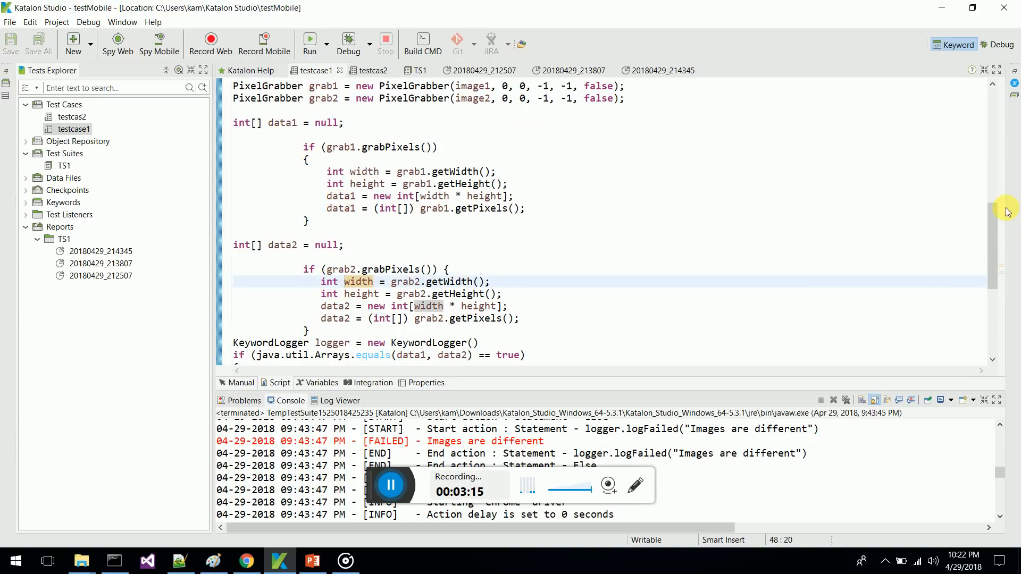
scroll(down, 3)
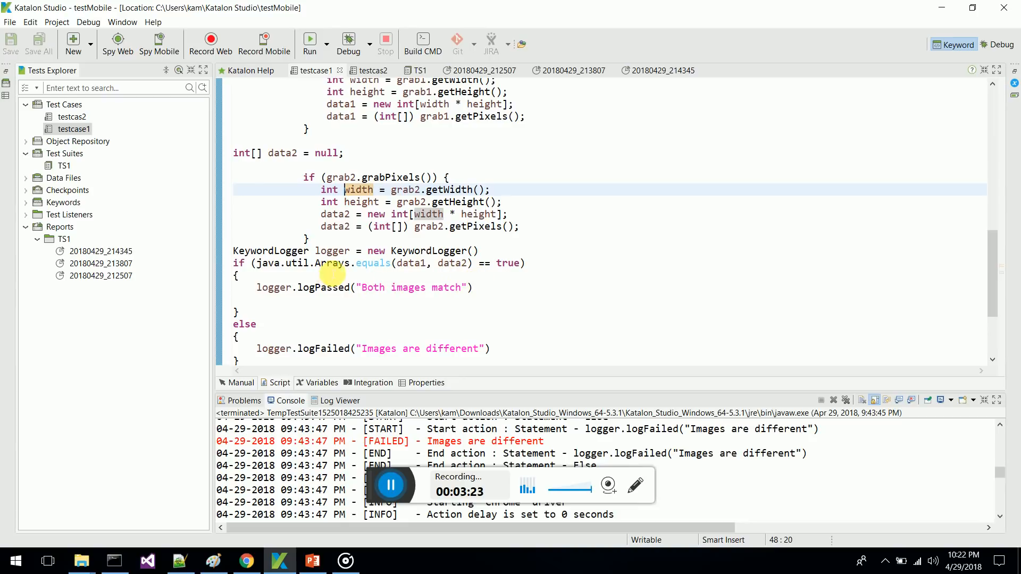
mouse_move(285, 305)
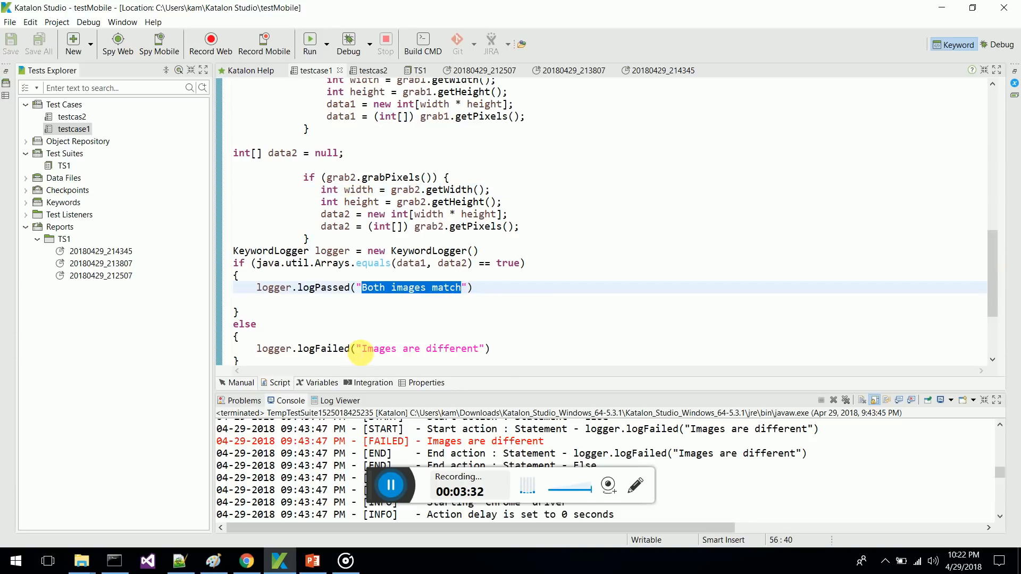
double_click(420, 348)
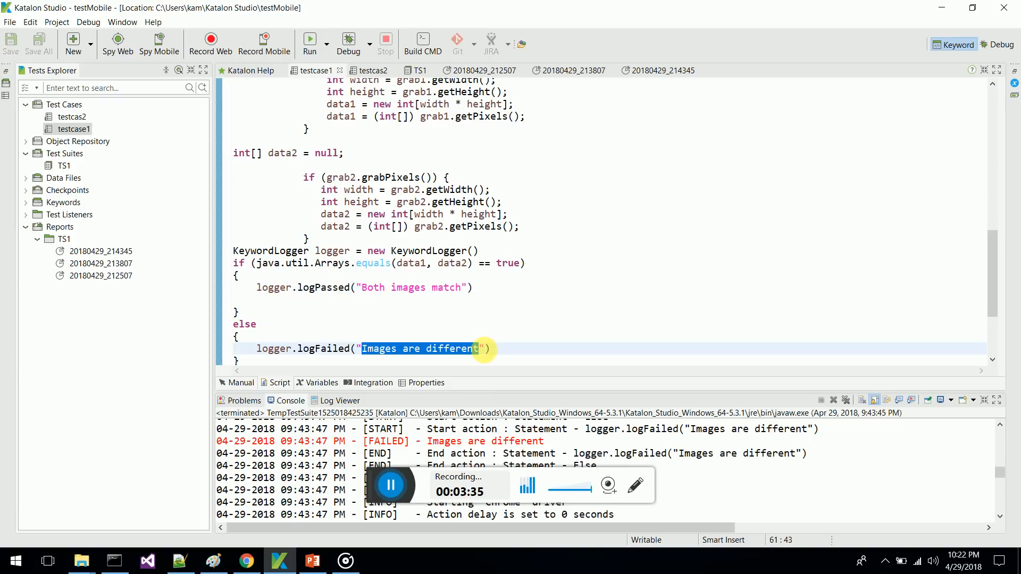
click(331, 348)
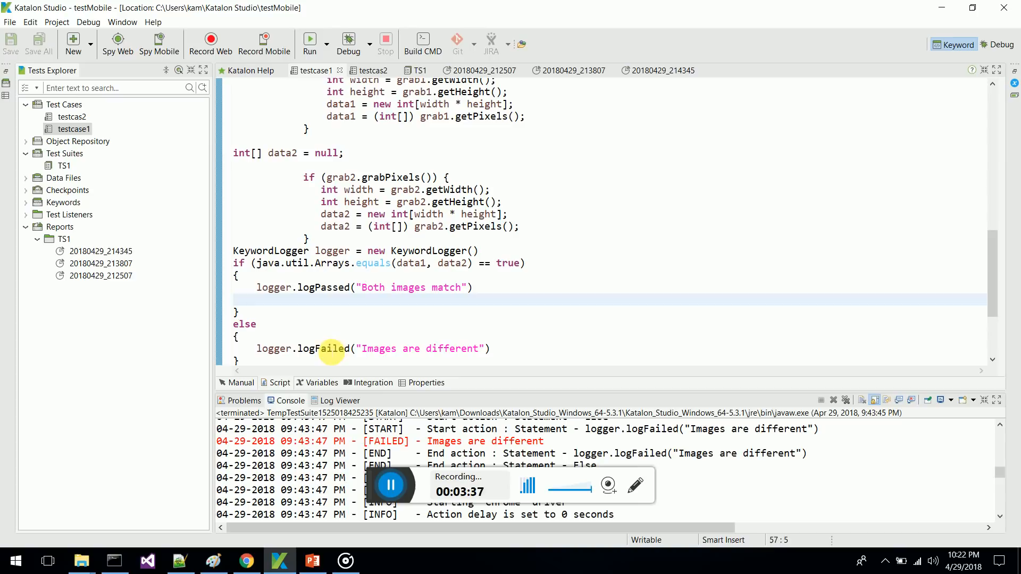
double_click(322, 349)
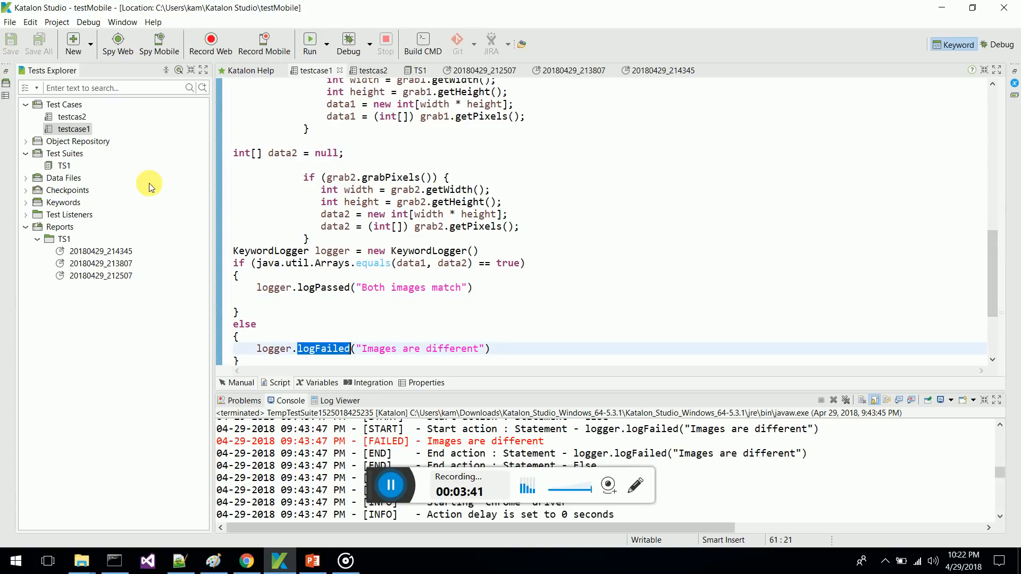
mouse_move(977, 254)
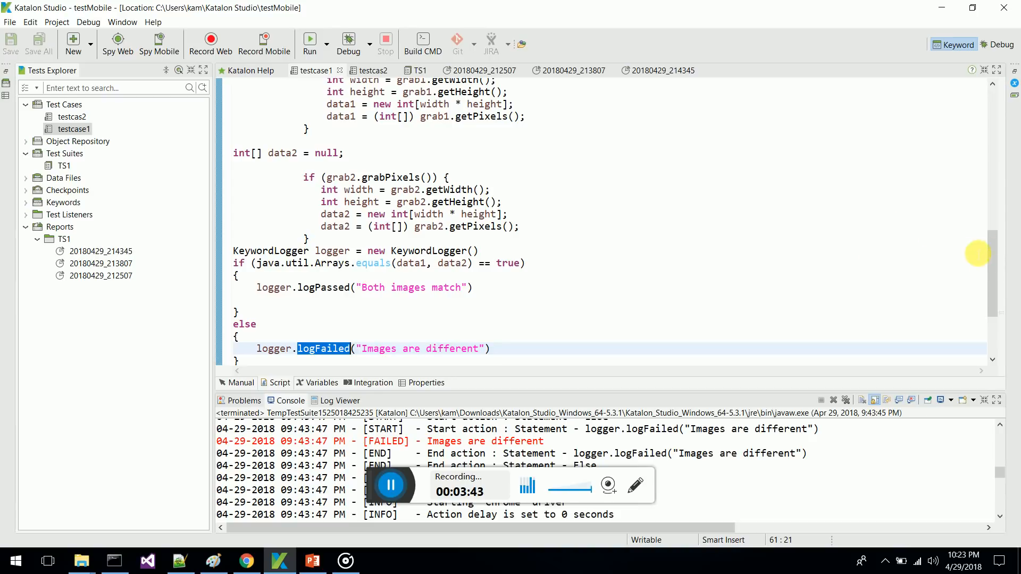
scroll(down, 3)
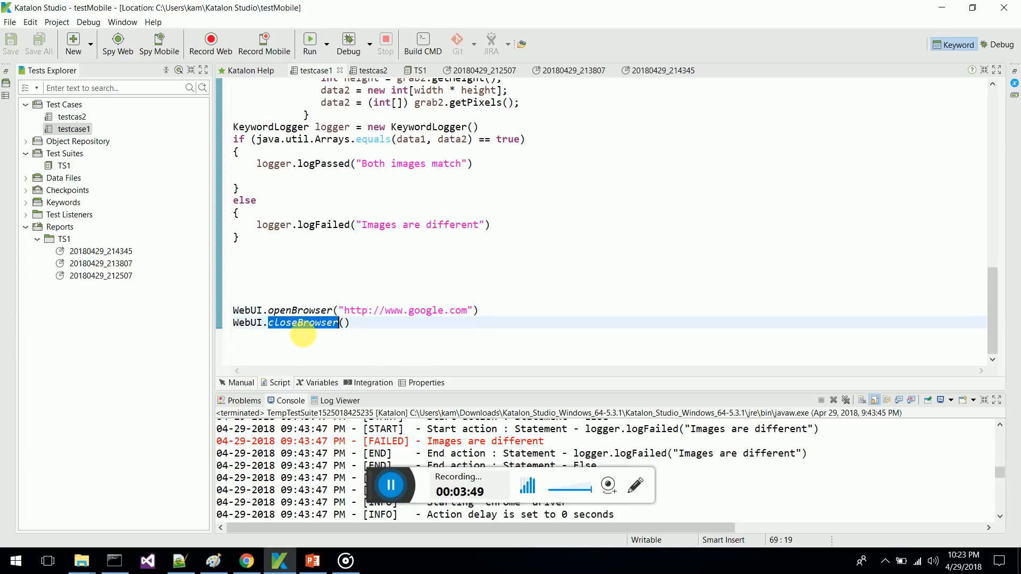
mouse_move(247, 210)
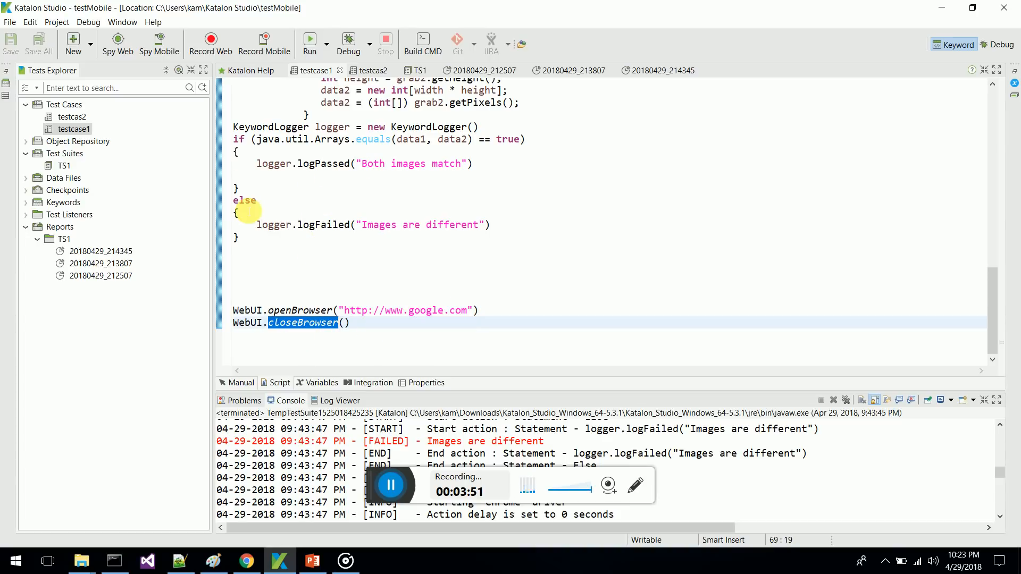
mouse_move(426, 224)
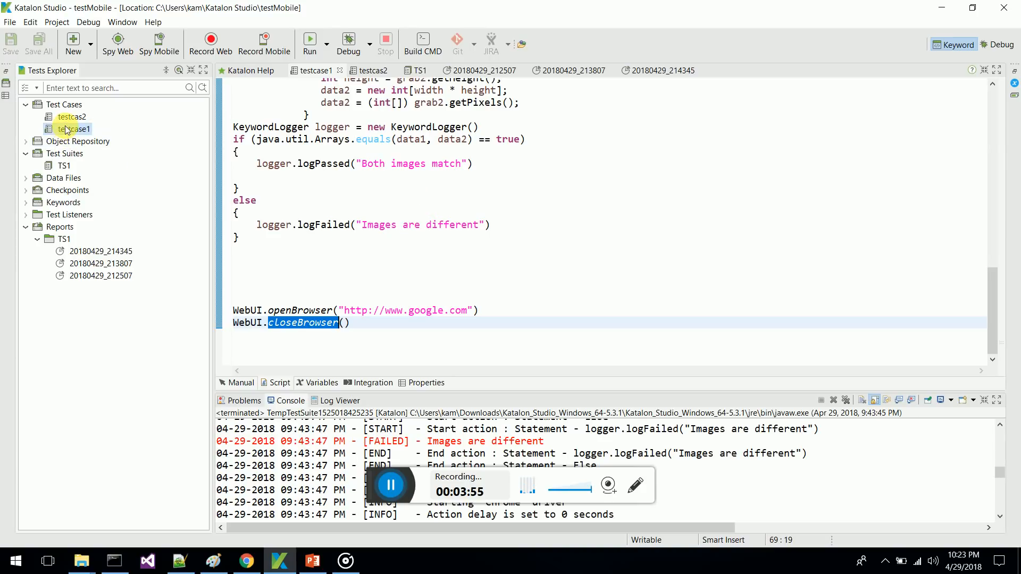
Step: Open test suite TS1 from Tests Explorer
click(240, 382)
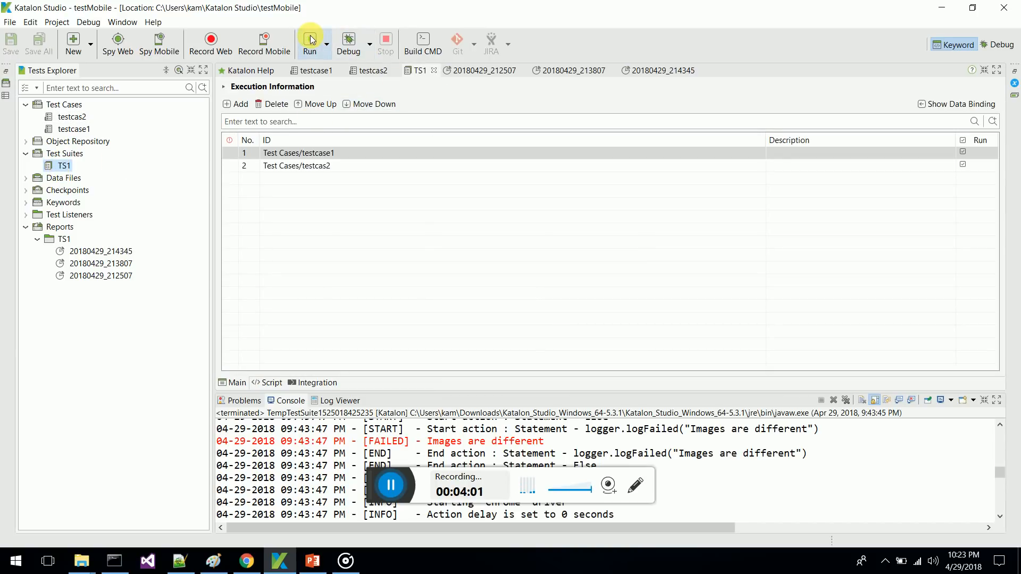
Step: Run the TS1 test suite from the toolbar
click(311, 44)
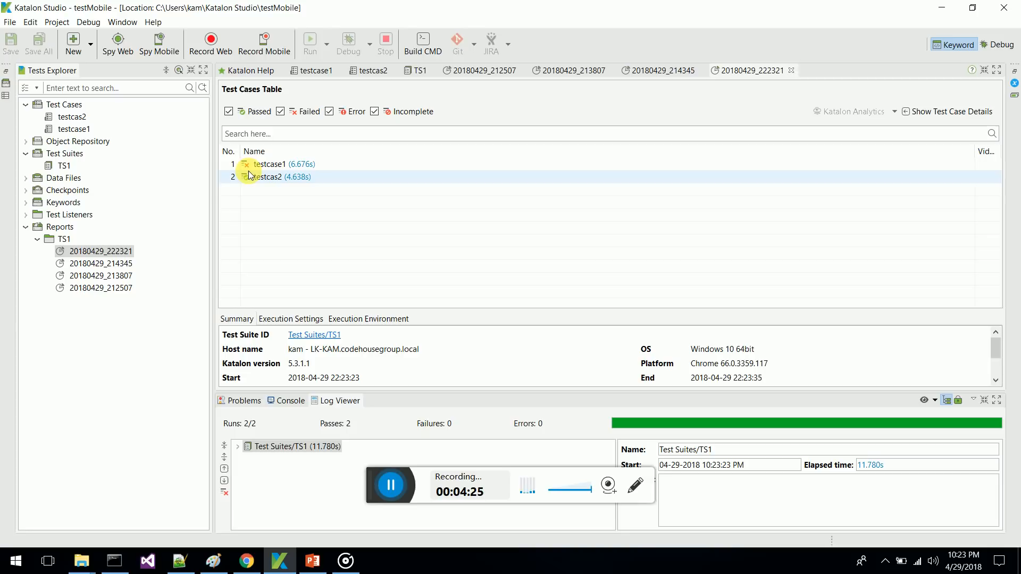
Step: Select testcase1 in the report and highlight the 'Images are different' failure in the console
click(268, 164)
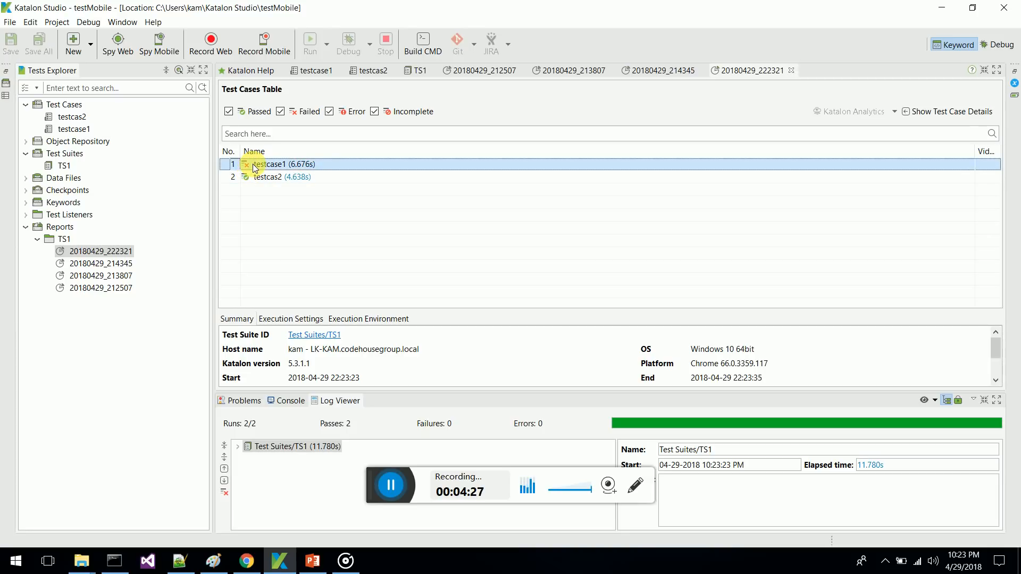
click(290, 401)
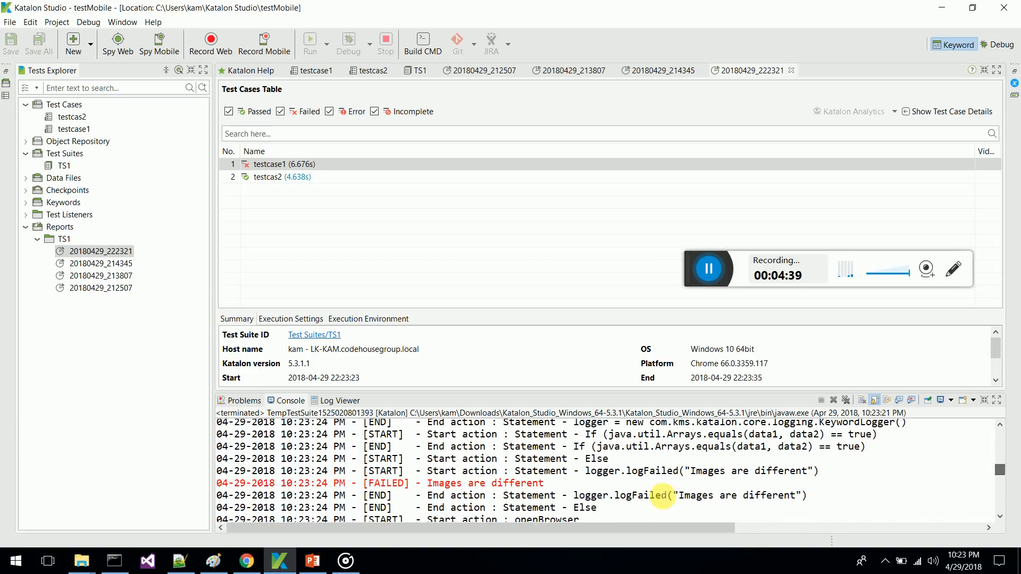
double_click(482, 483)
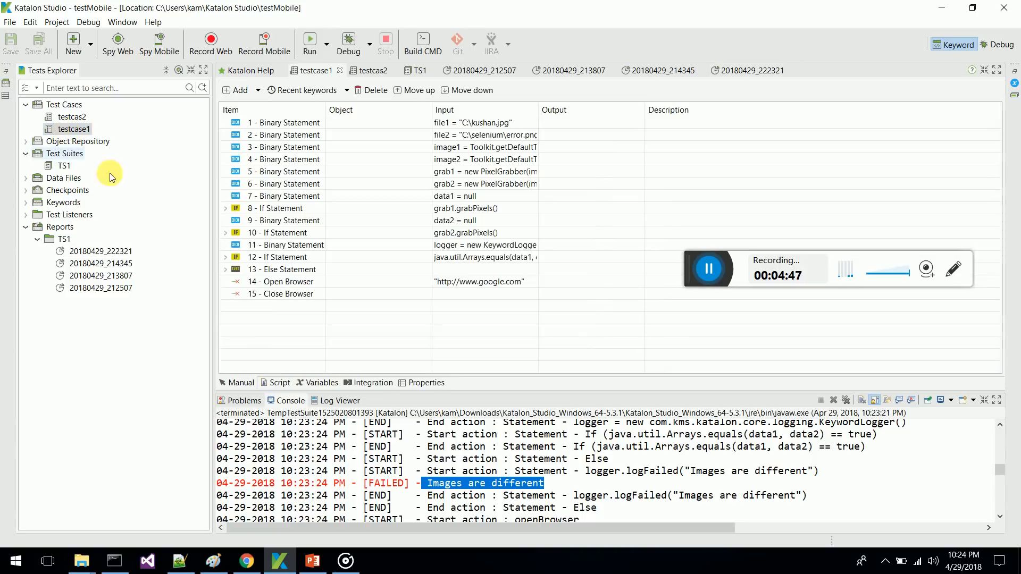
Step: Change testcase1's second image path from error.png to kushan.jpg and rerun TS1
click(279, 382)
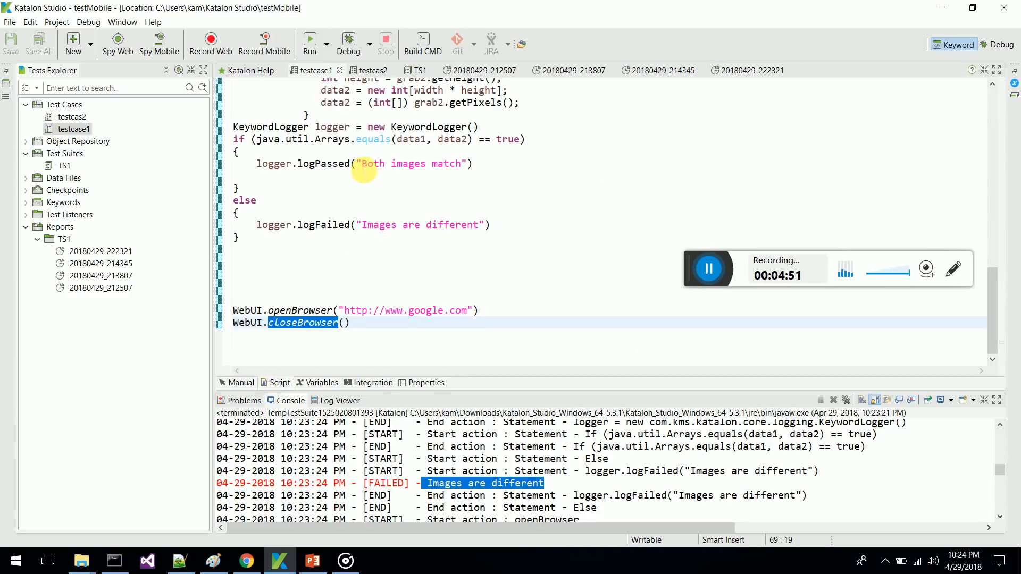
mouse_move(585, 151)
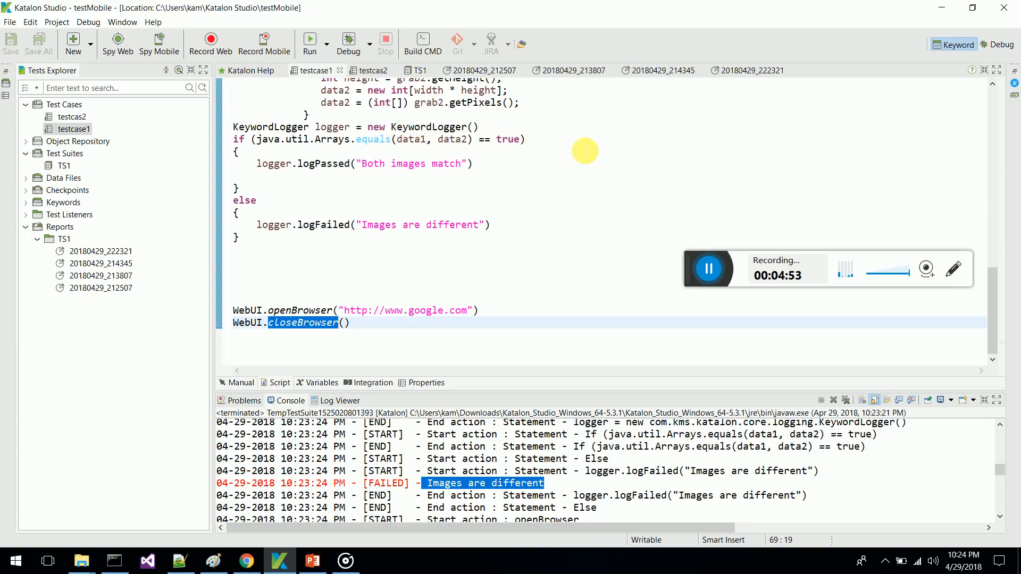
mouse_move(521, 325)
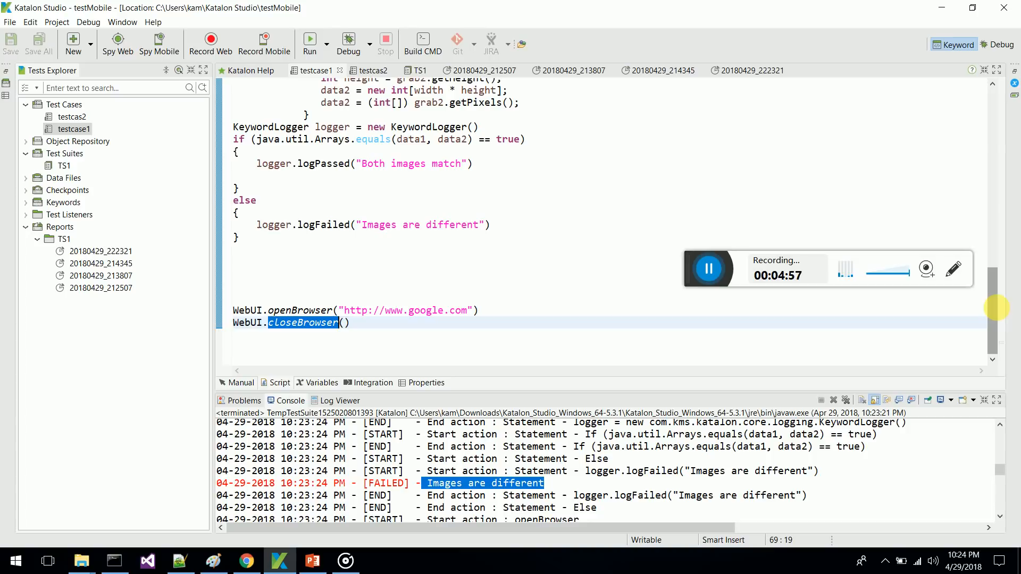
scroll(up, 3)
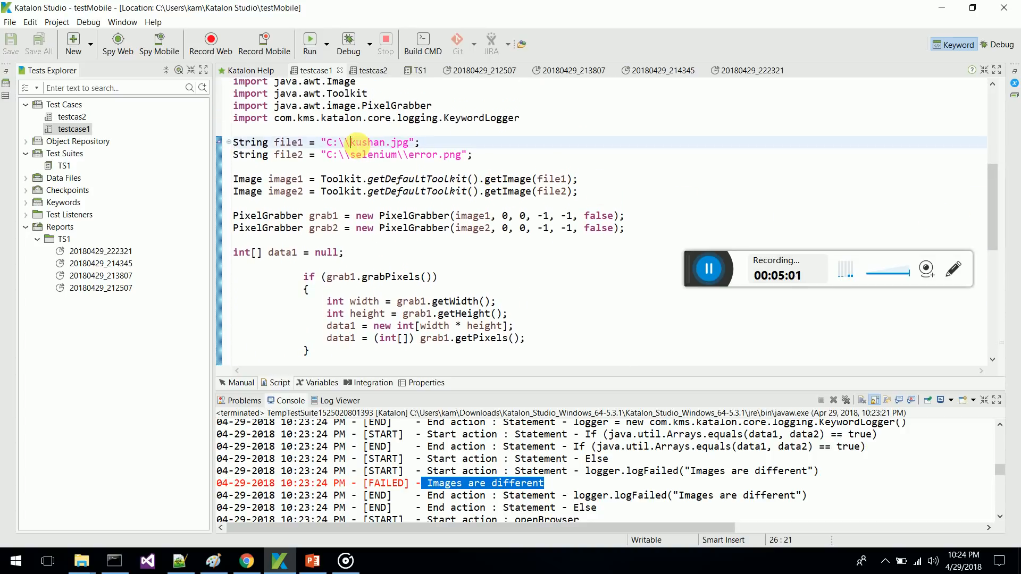
double_click(376, 142)
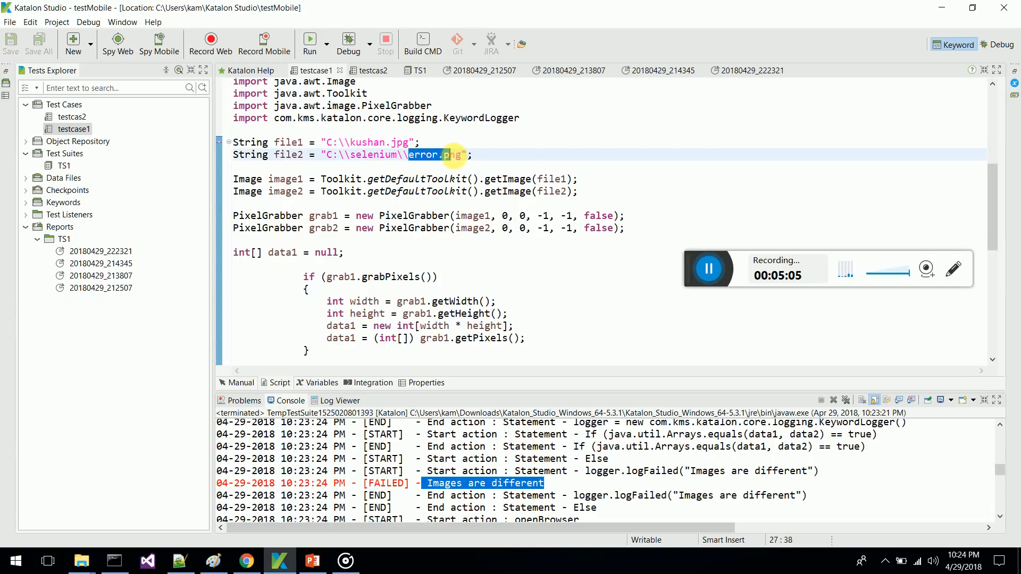
text(kushan.jpg)
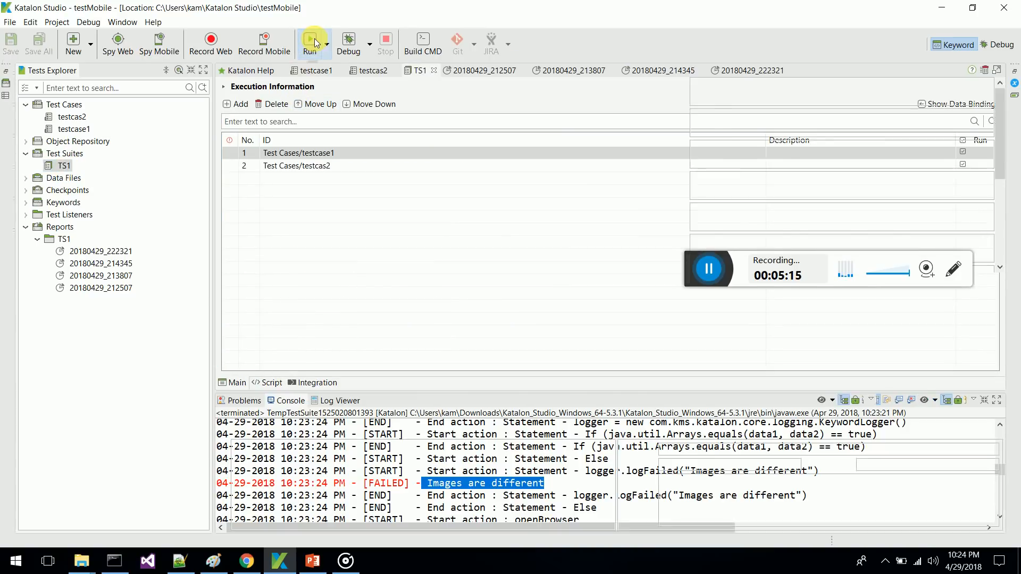
click(312, 43)
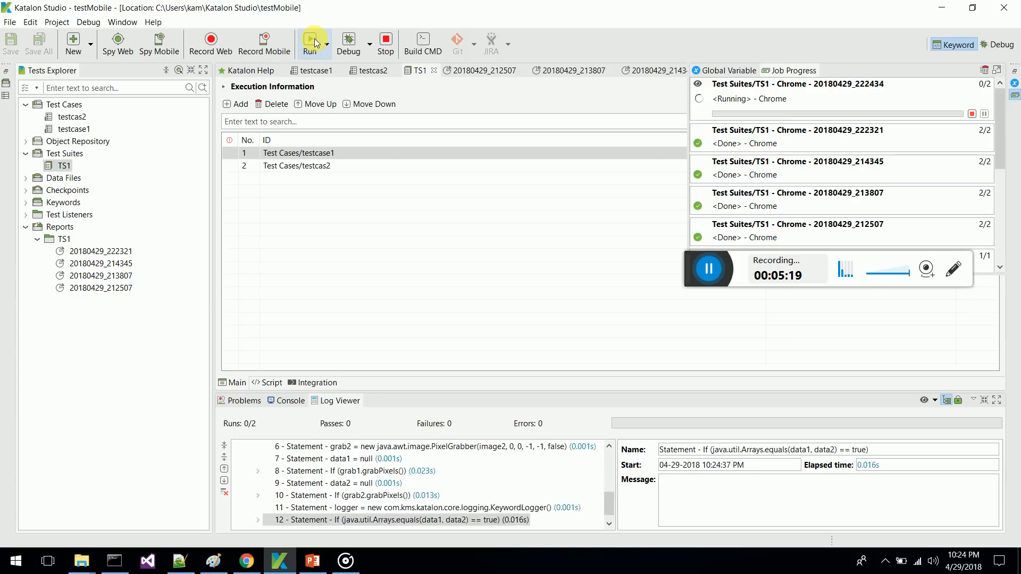
Step: Rerun TS1 and open the newest report, 20180429_222434
click(310, 44)
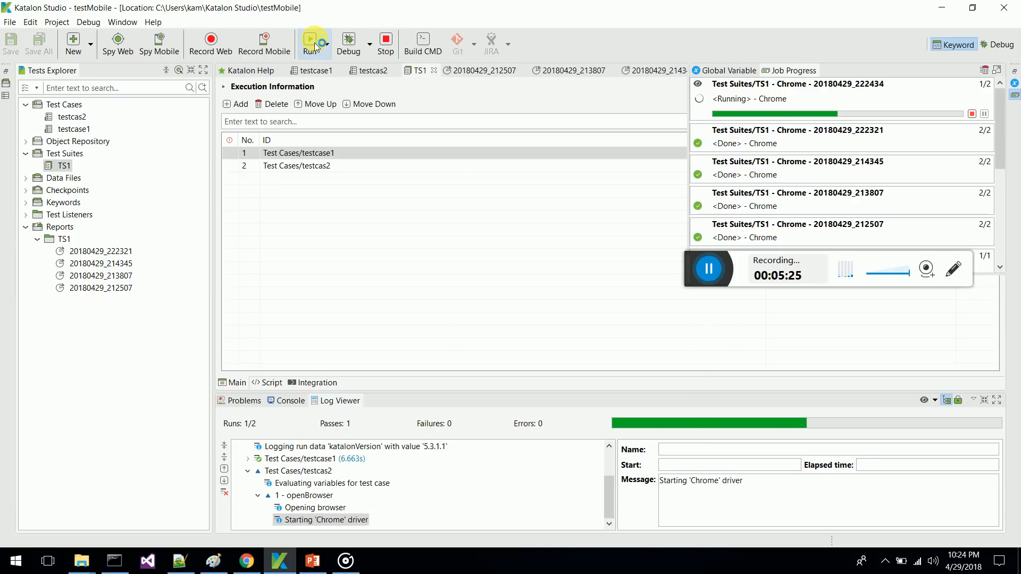
click(314, 44)
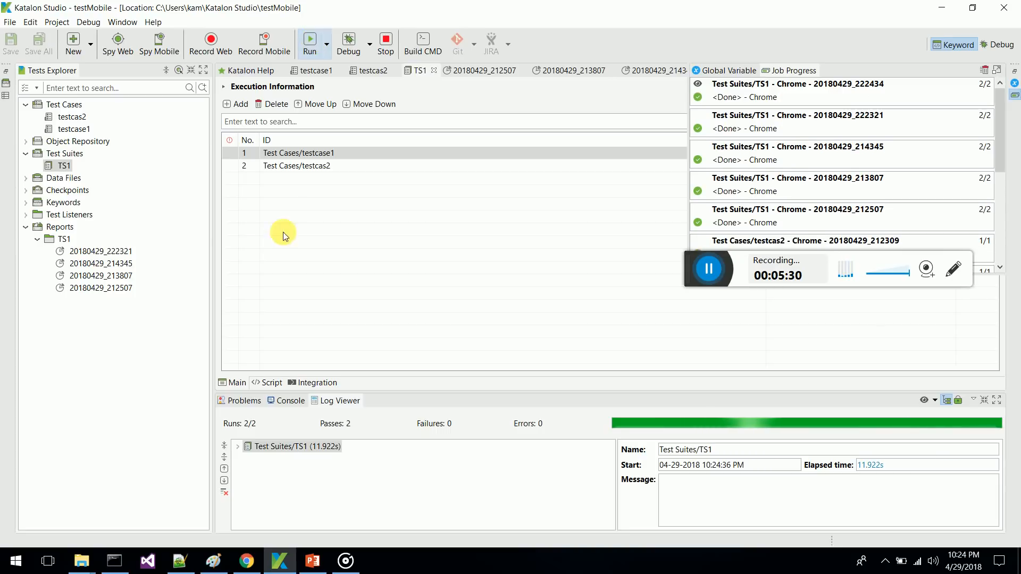
double_click(100, 252)
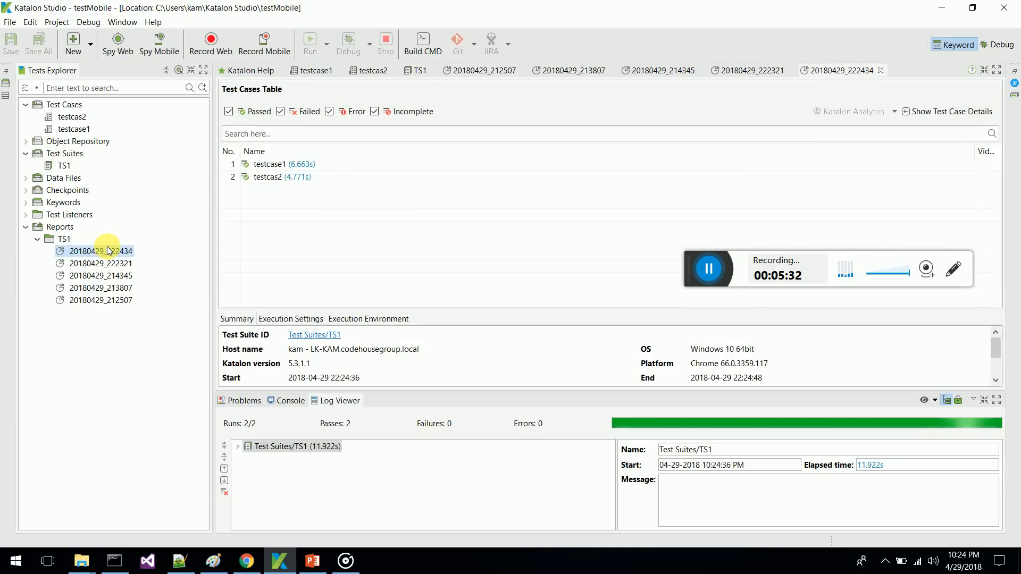
Step: Highlight the PASSED 'Both images match' line in the new console log, then switch to PowerPoint
click(270, 164)
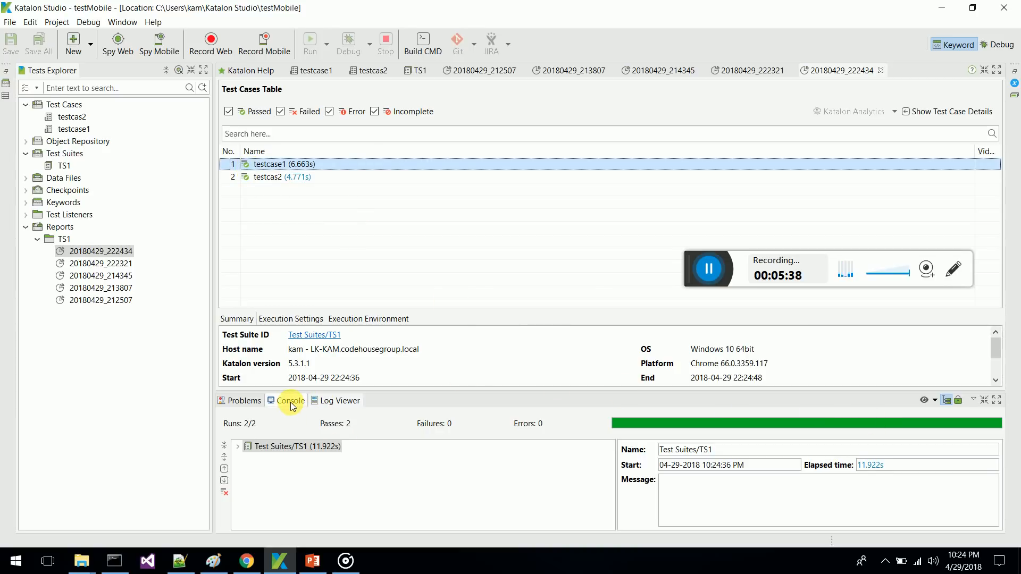
click(290, 401)
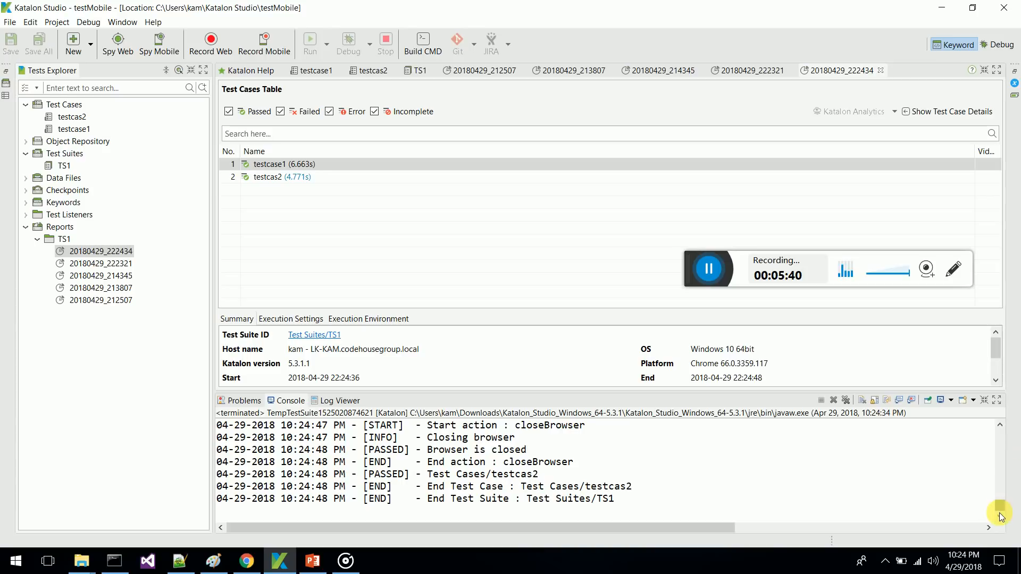
scroll(up, 3)
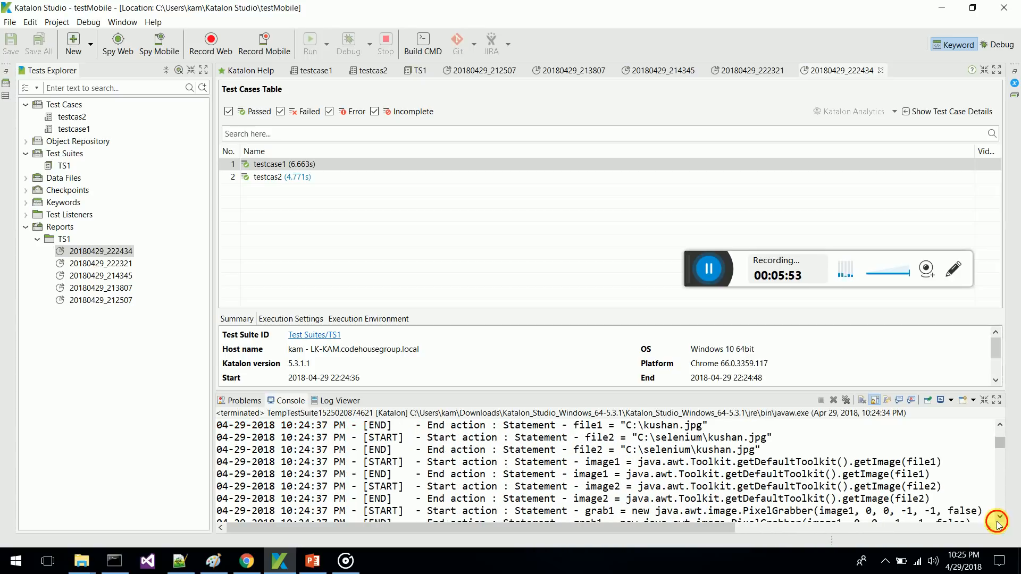
click(997, 517)
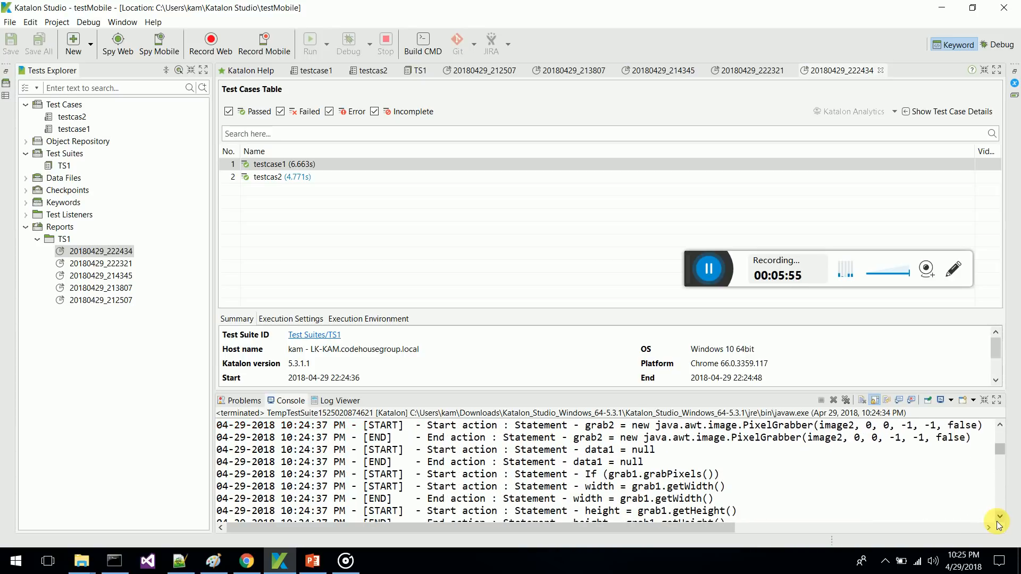
click(998, 517)
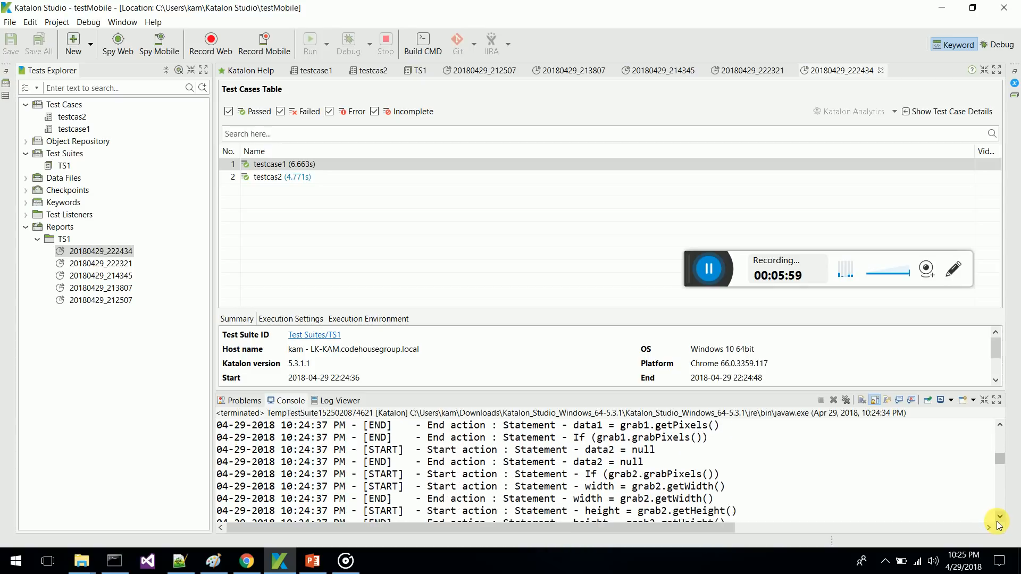
click(998, 518)
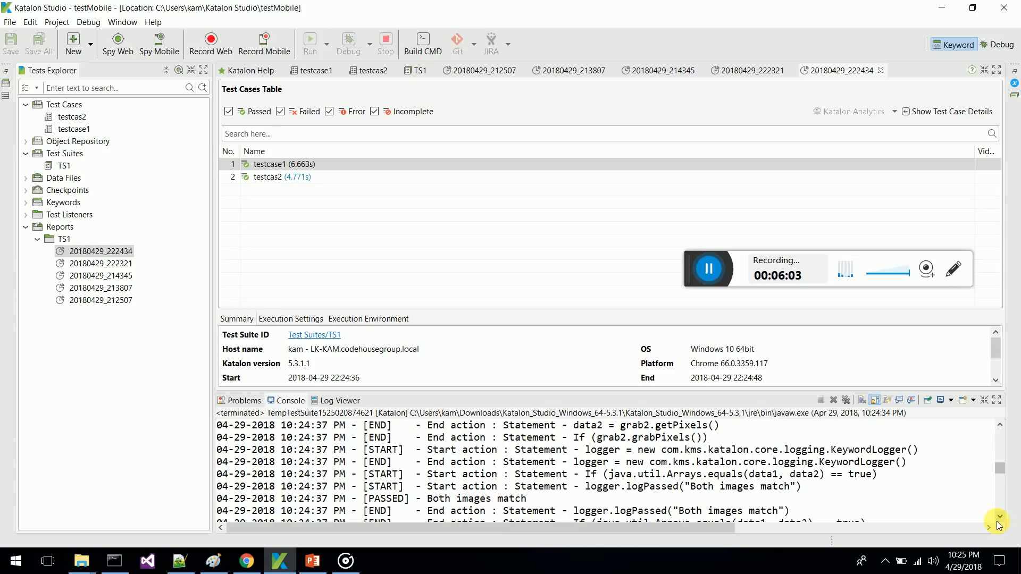
double_click(474, 498)
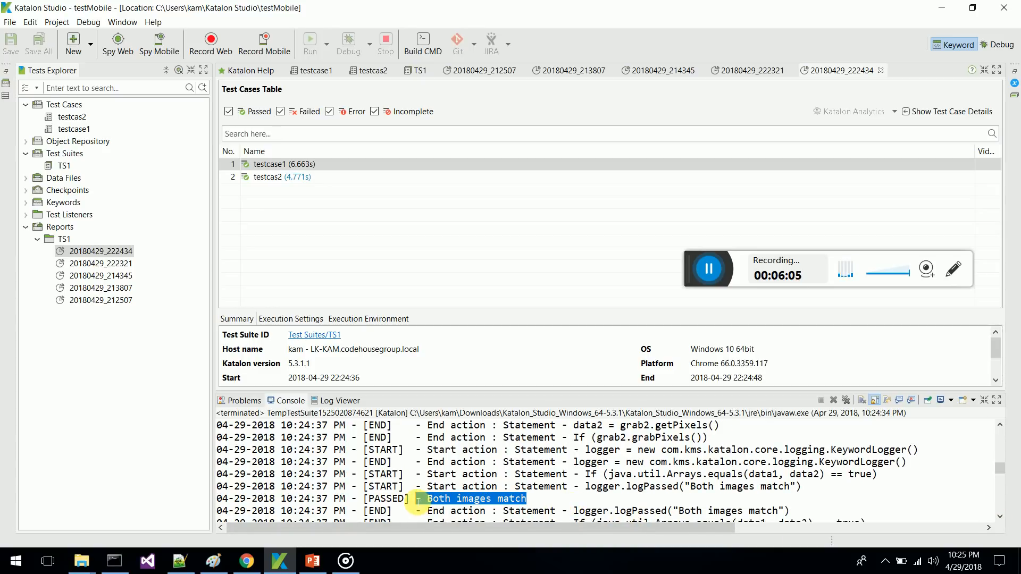
mouse_move(250, 546)
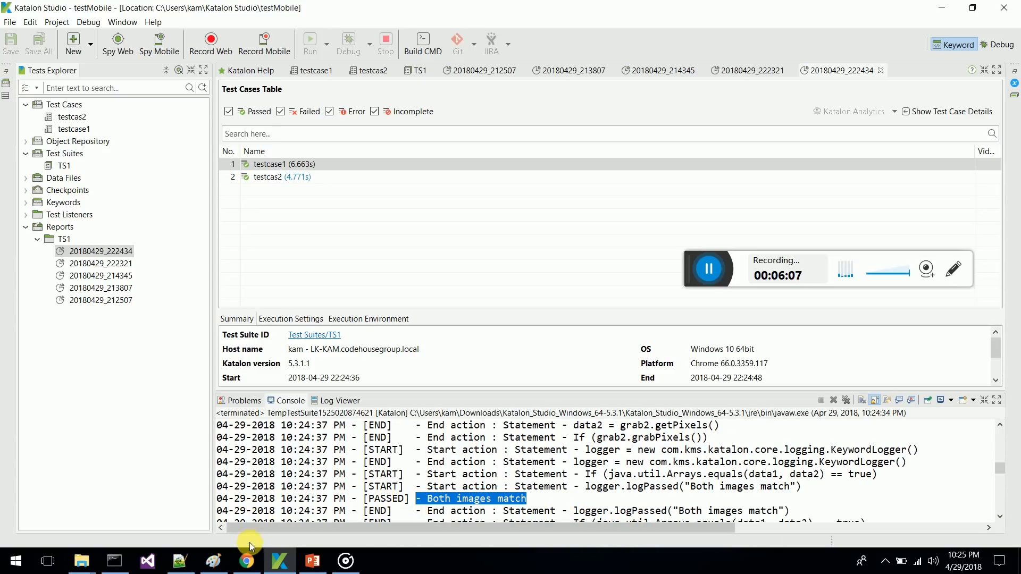
click(312, 561)
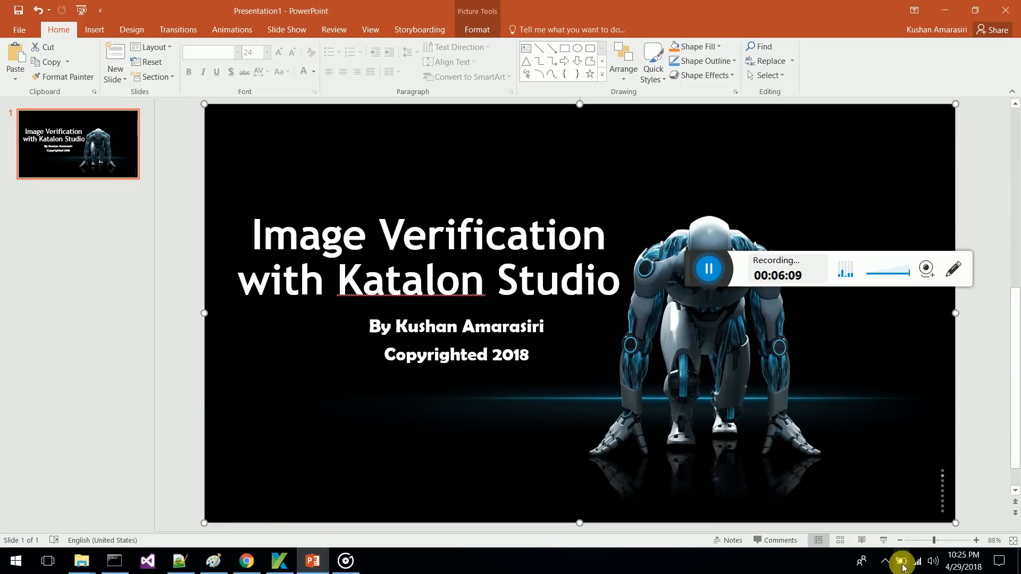